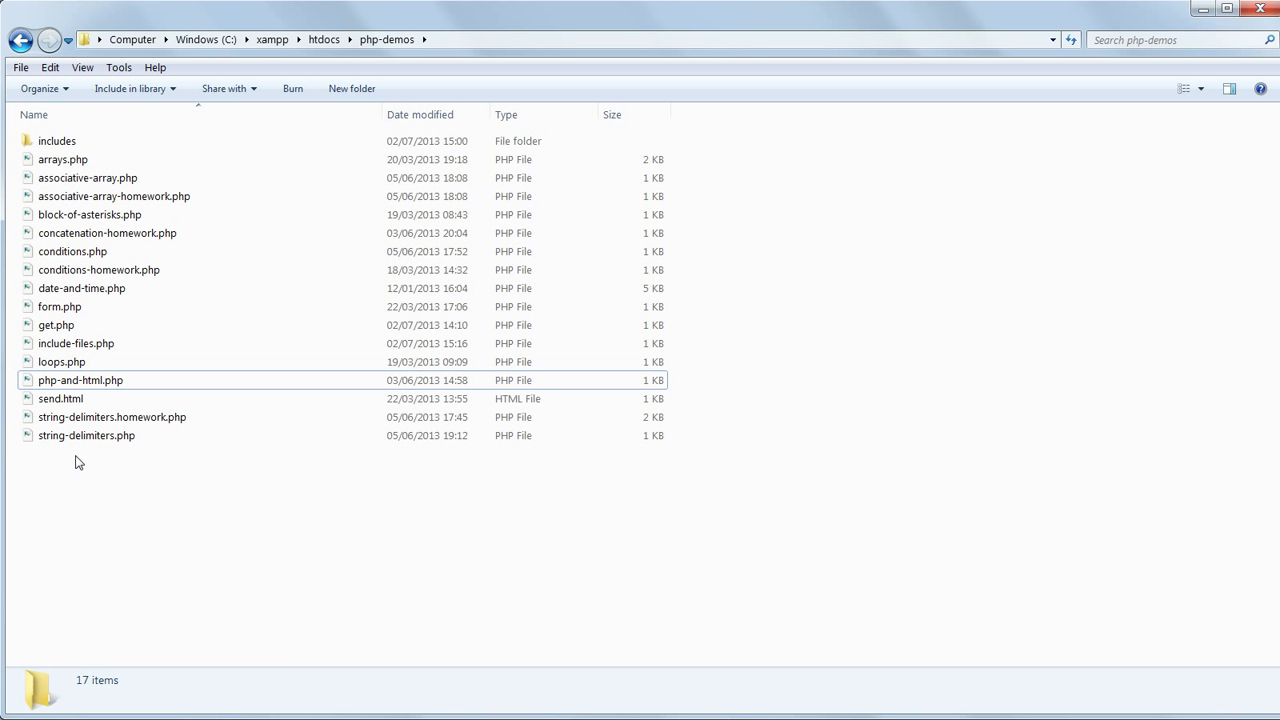
Create a new text document in php-demos and rename it functions.php, confirming the extension change
right_click(78, 460)
text(functions.php)
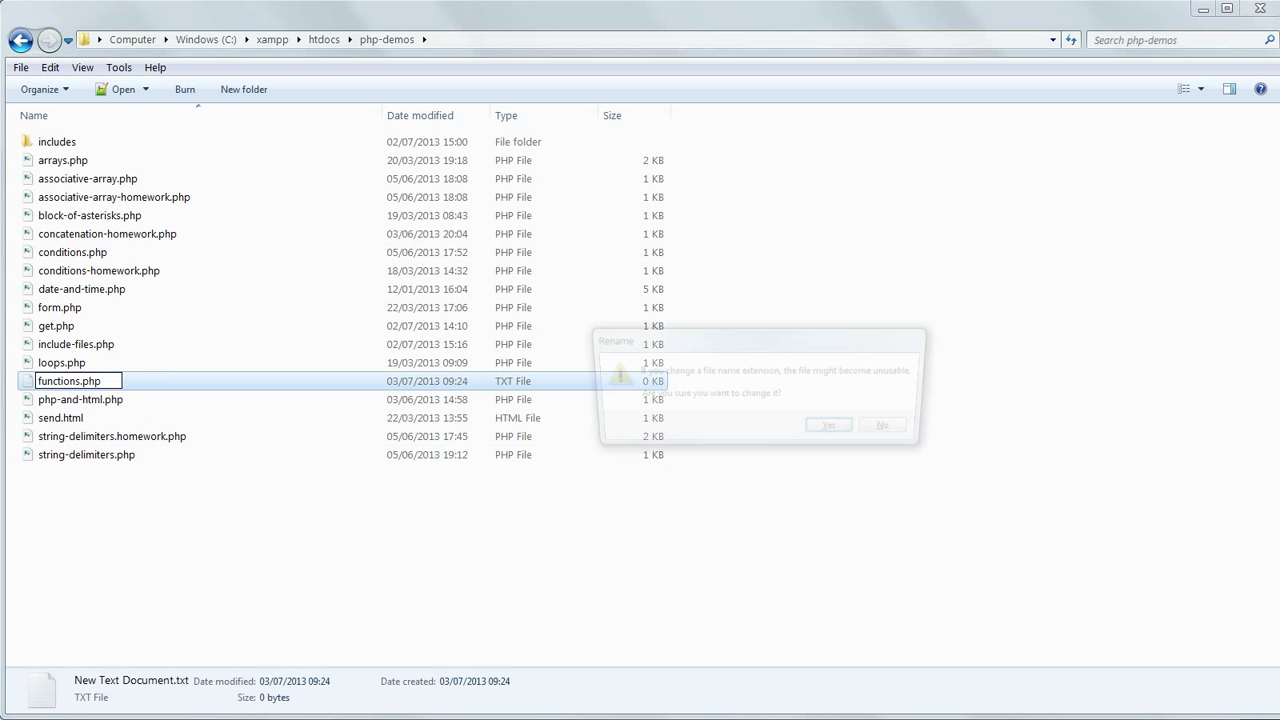
click(828, 424)
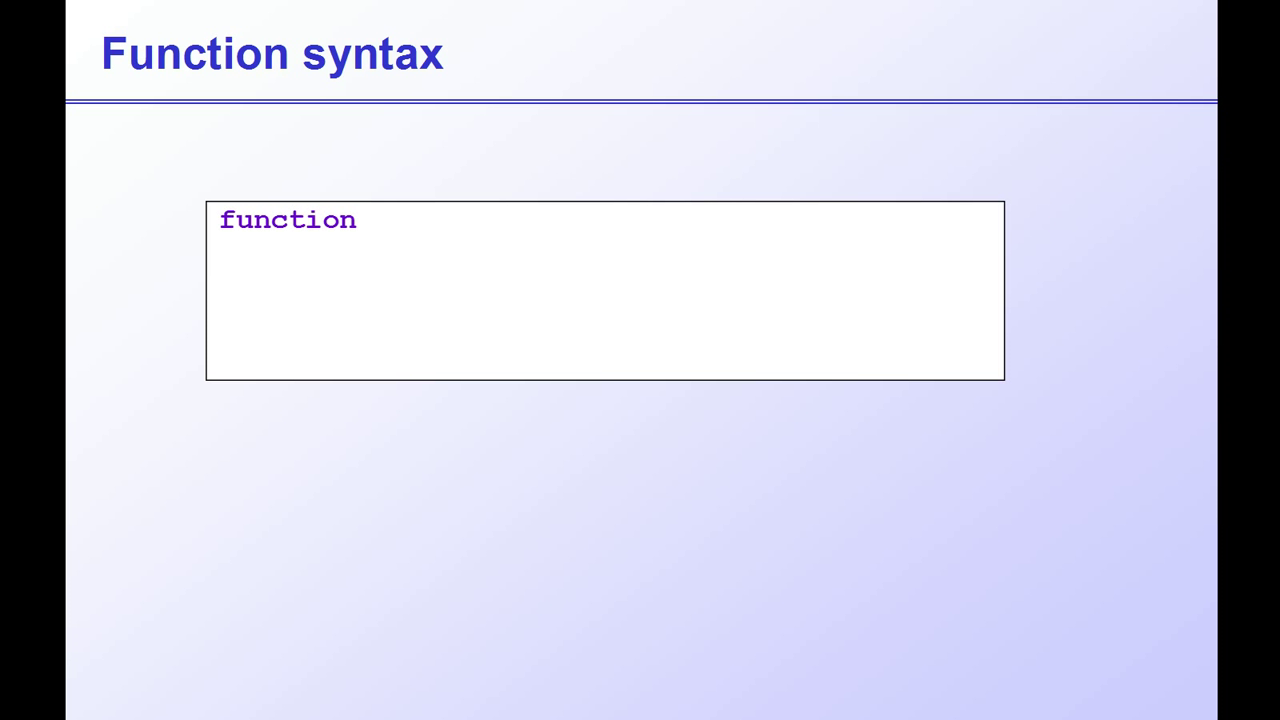
Advance the Function syntax slide to reveal the functionName() declaration example
text(functionName())
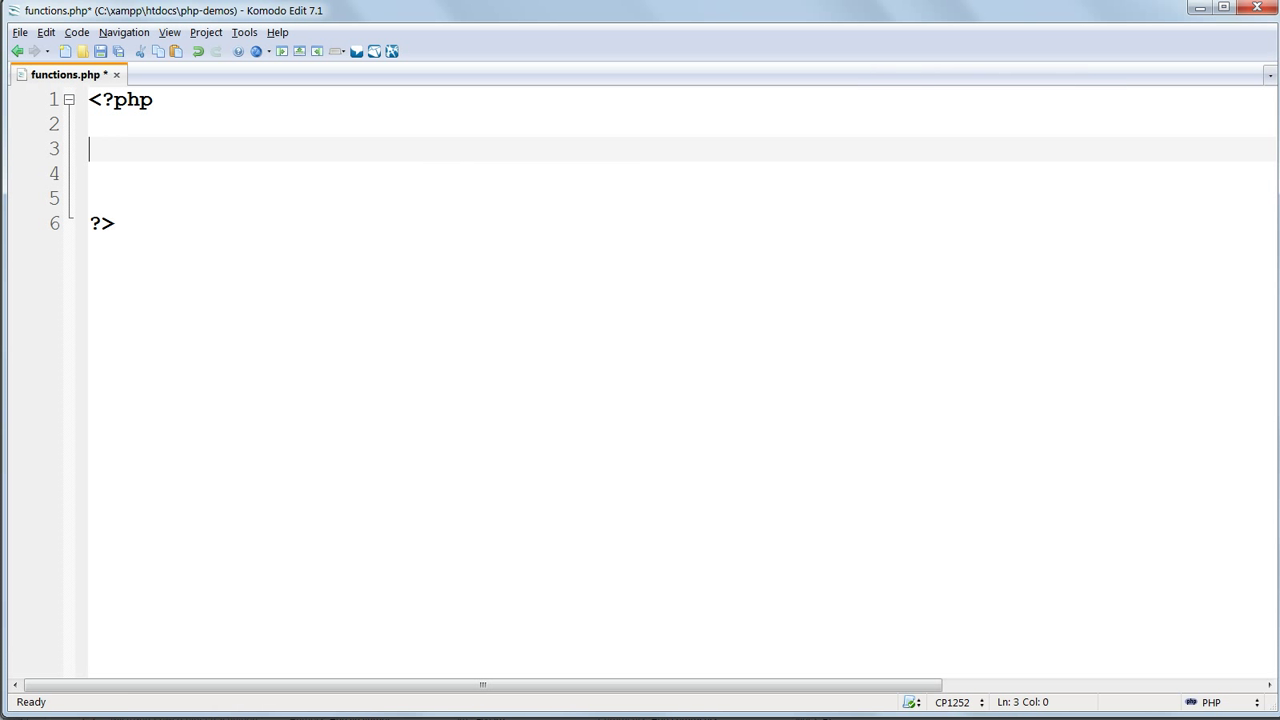
Write function showFruit() { with $fruit1 = "apples" inside it between the PHP tags
text(function show)
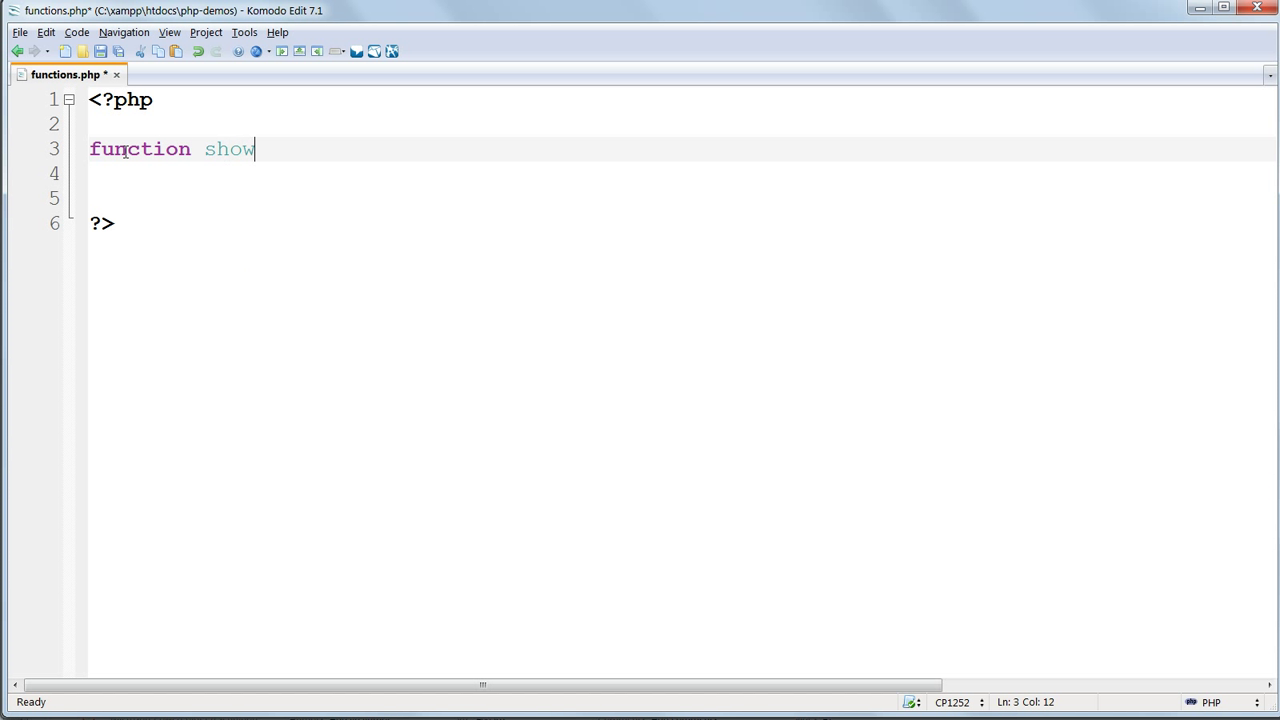
text(Fruit)
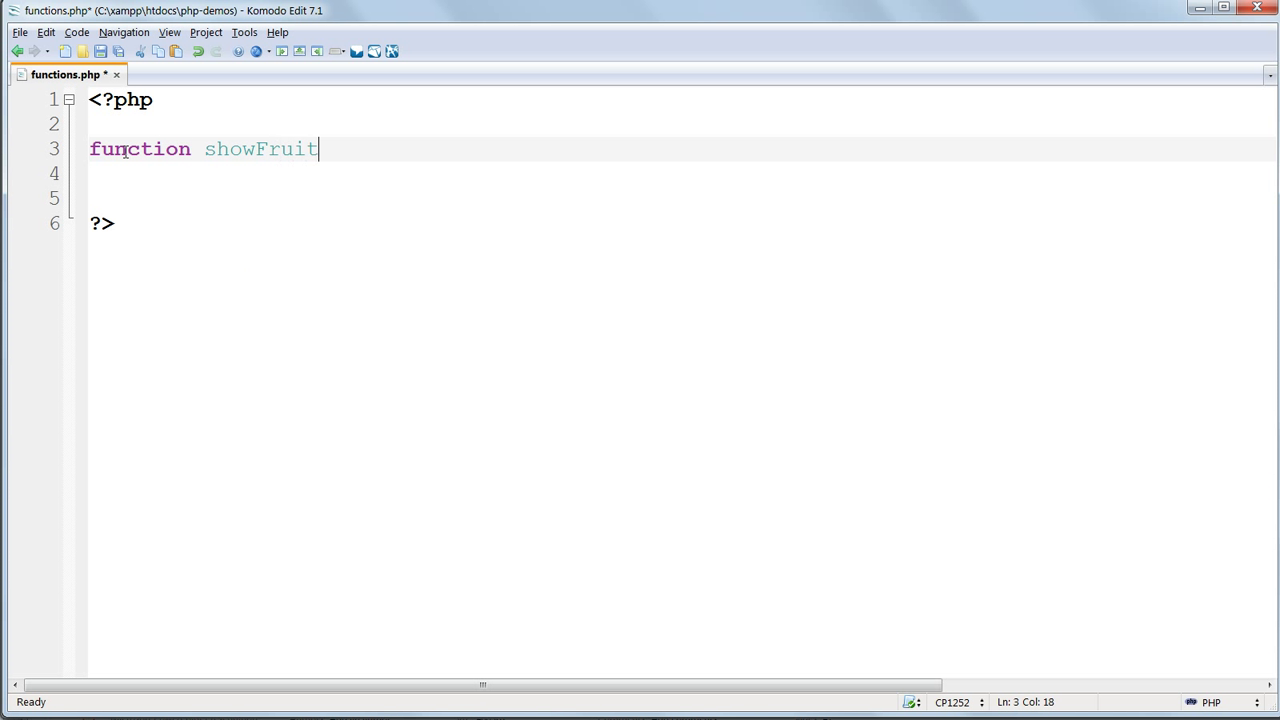
text(() {)
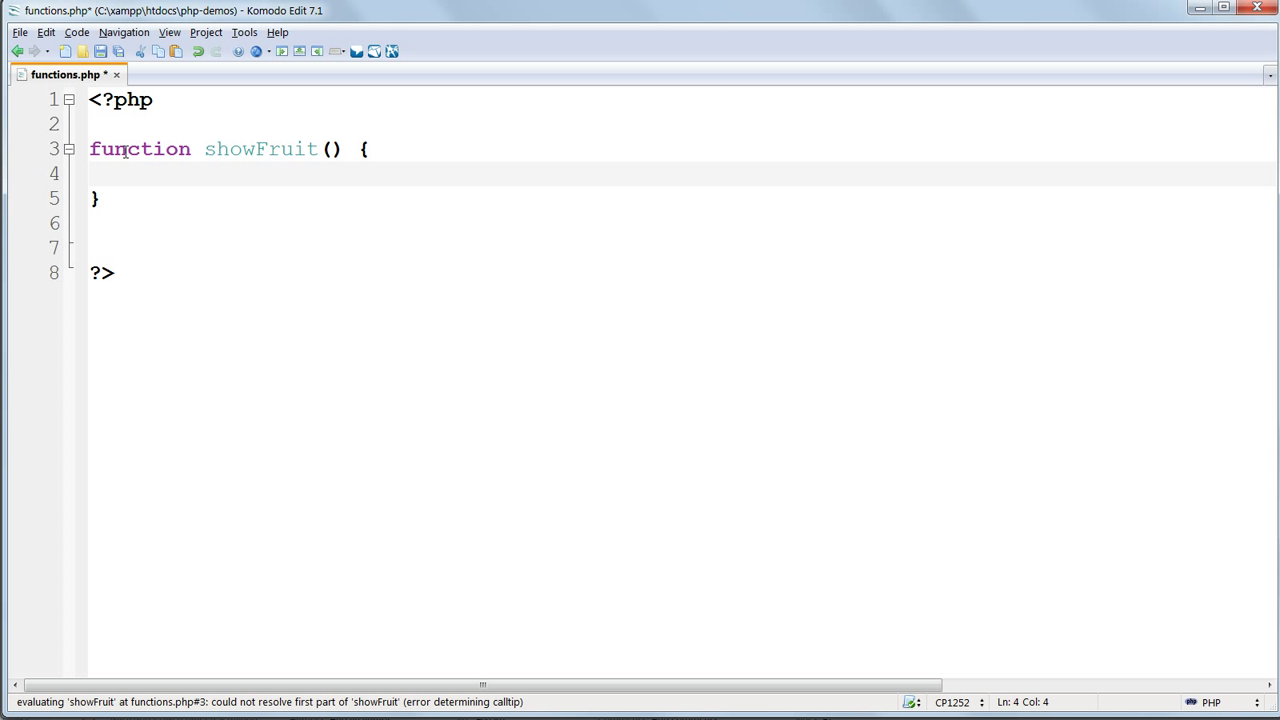
text($fruit1 = "apples";)
text(echo $fruit1;)
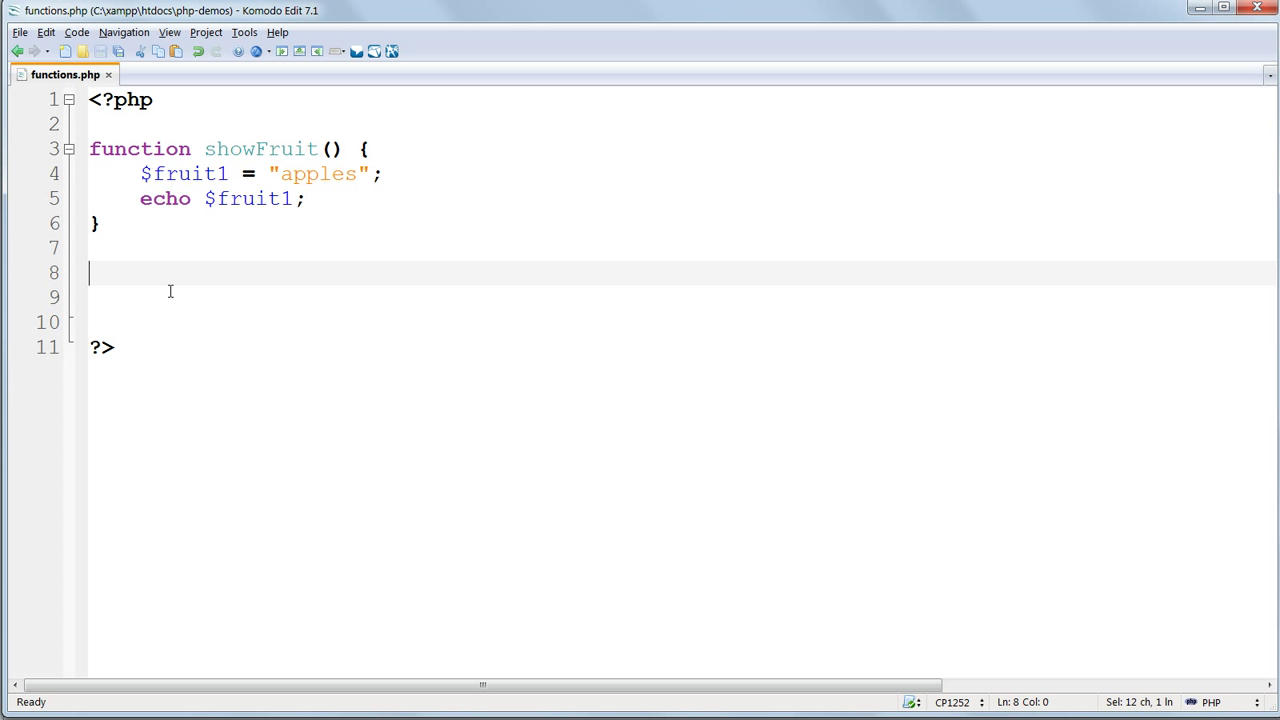
Add the call showFruit(); below the function definition and save functions.php
text(sh)
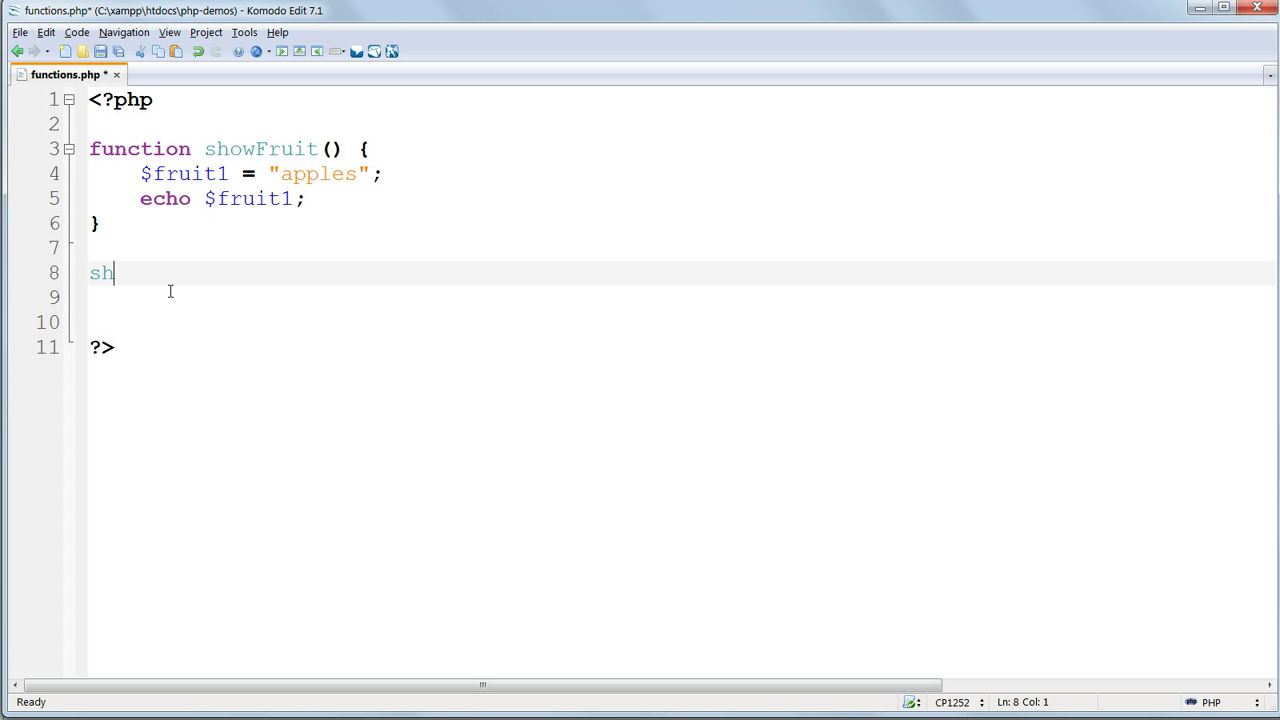
text(owFruit)
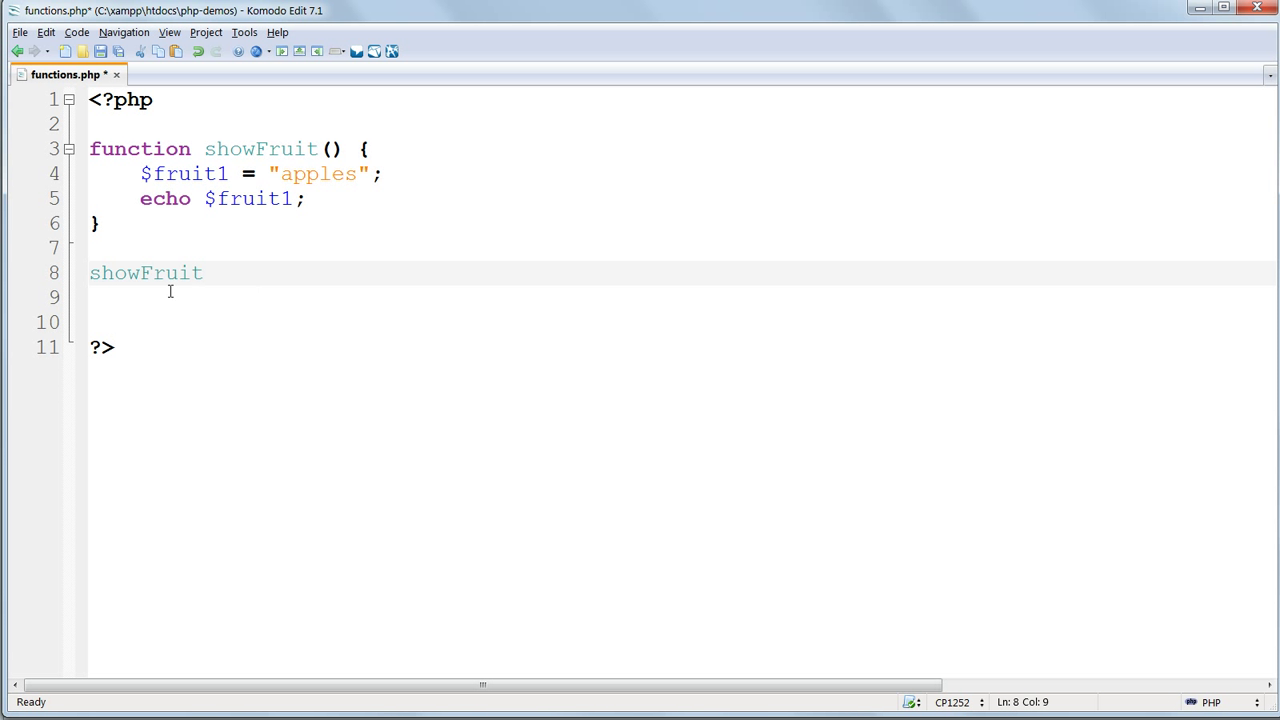
text(();)
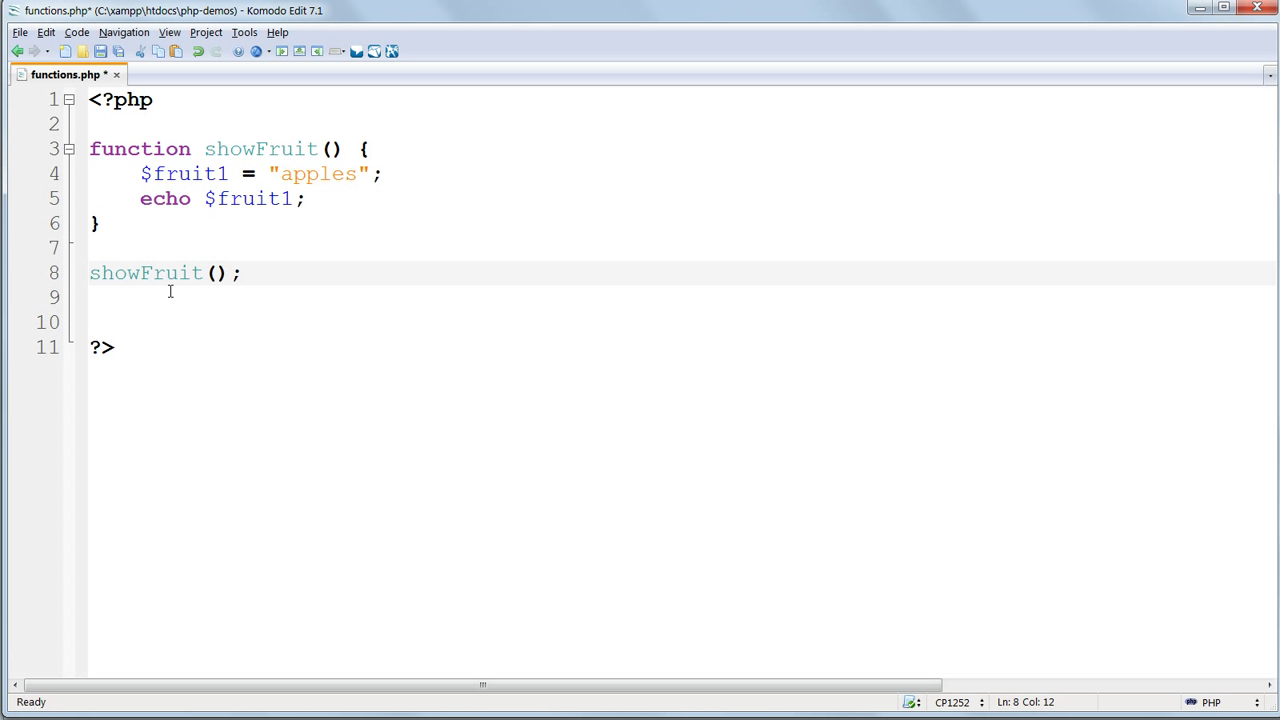
key(ctrl+s)
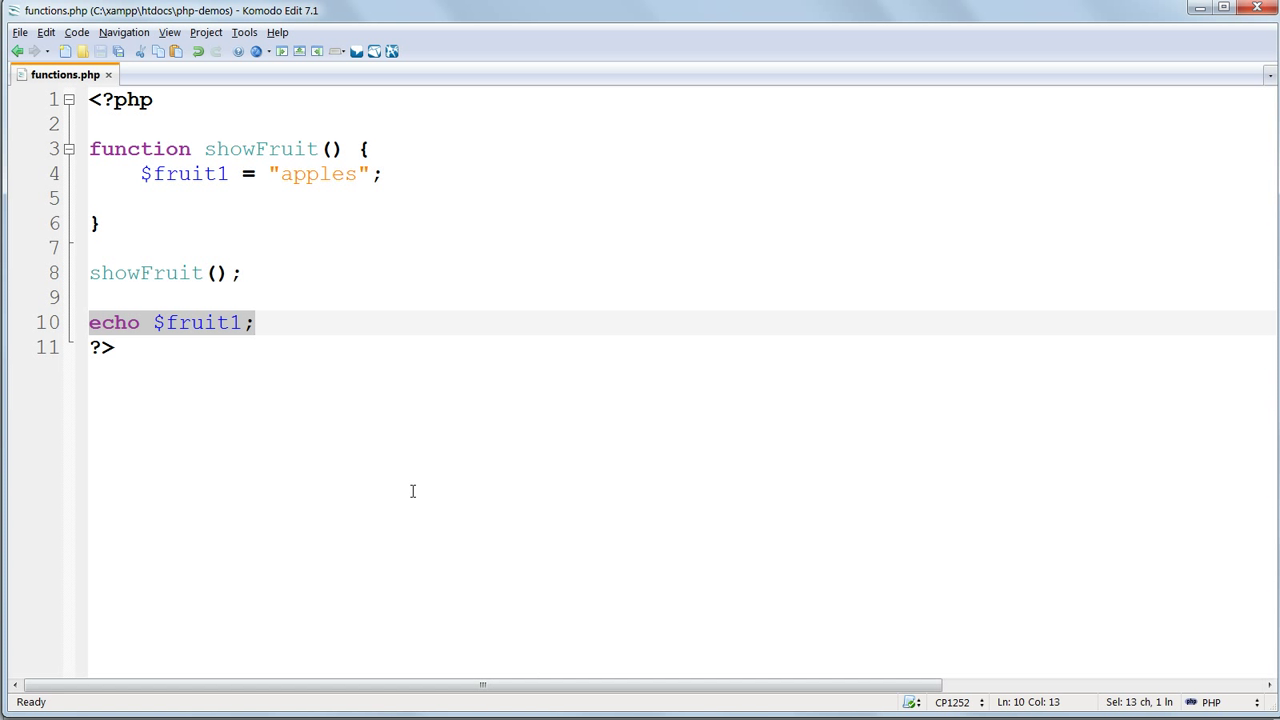
click(256, 322)
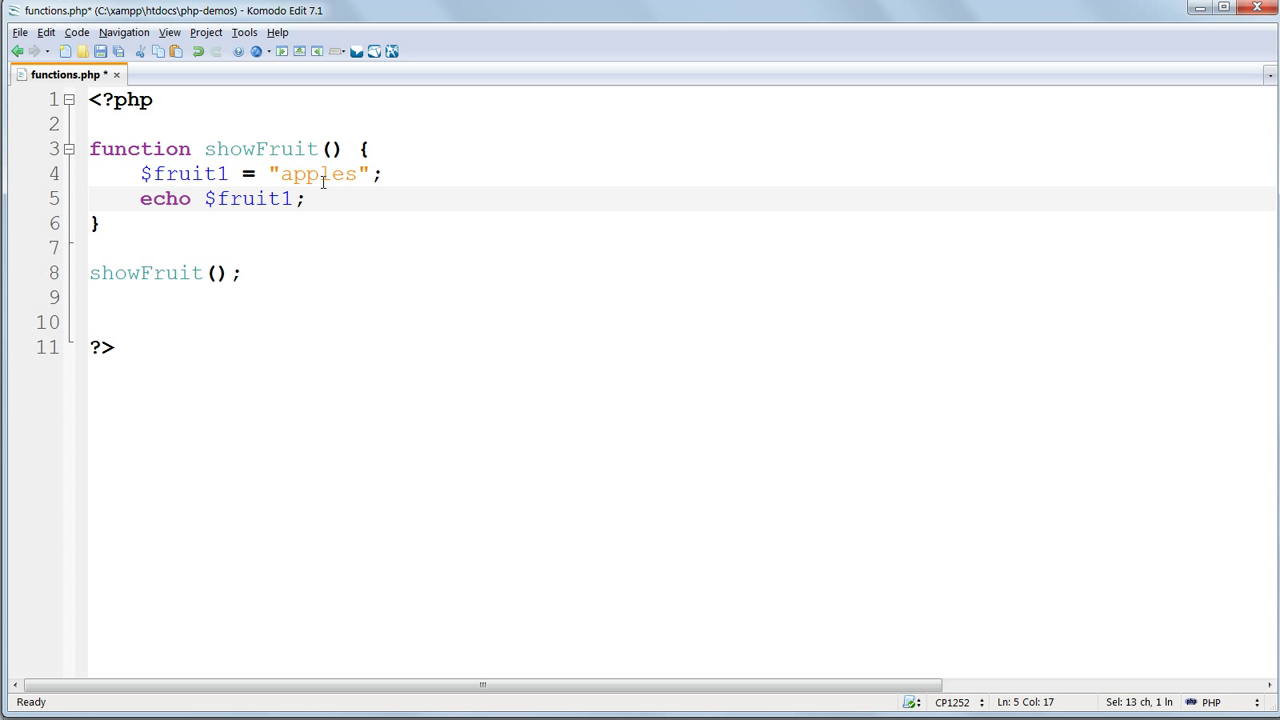
click(304, 198)
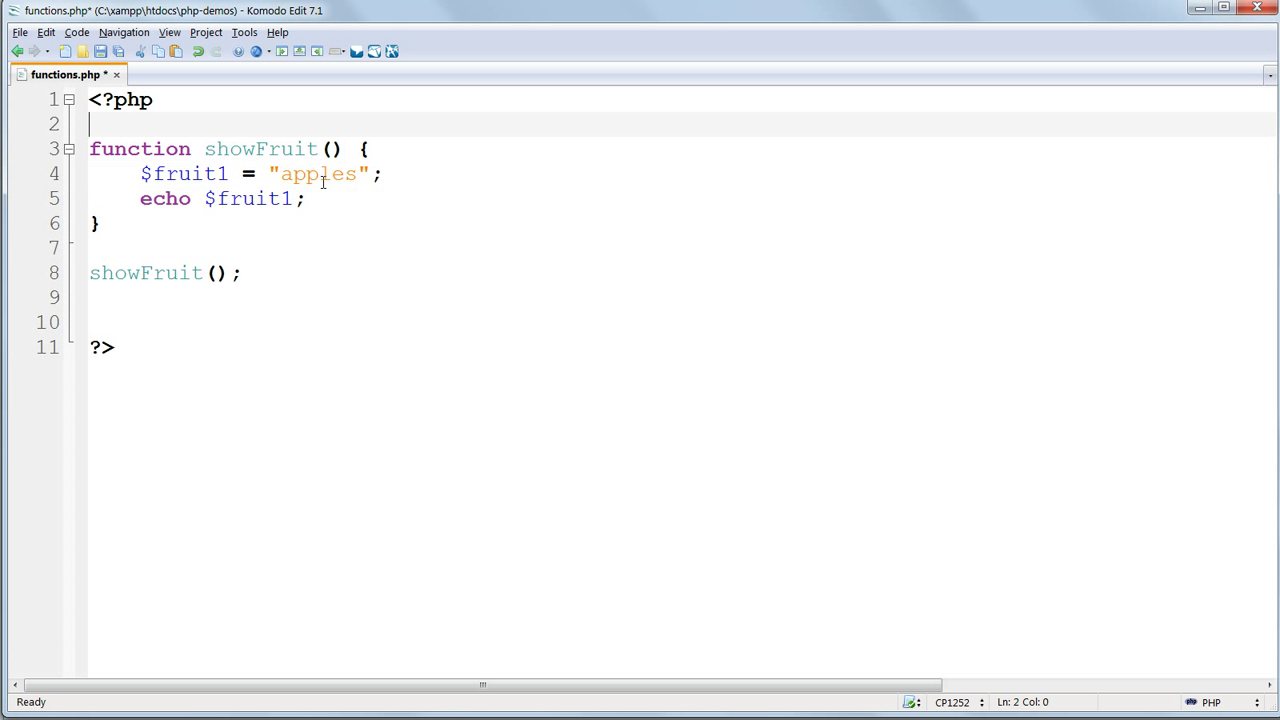
Add $fruit2 = "peaches" above the function and echo $fruit2; after echo $fruit1; inside it
text($fruit2 = "peaches";)
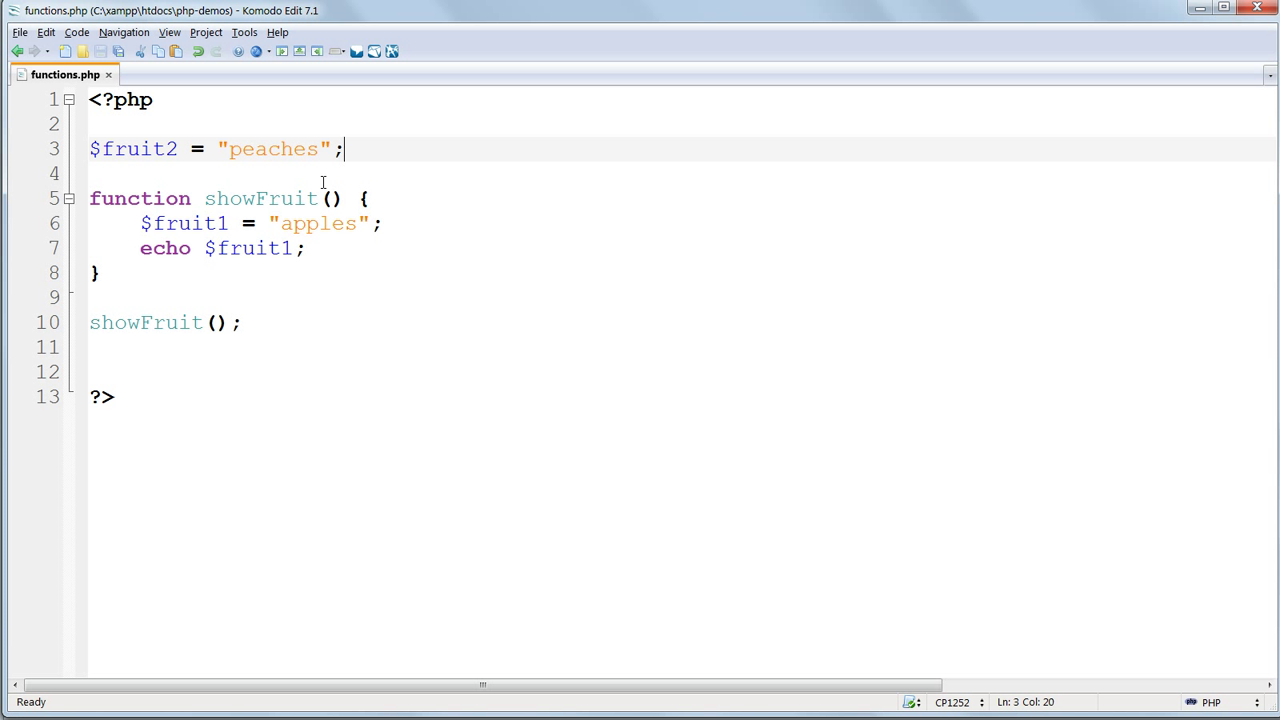
click(304, 248)
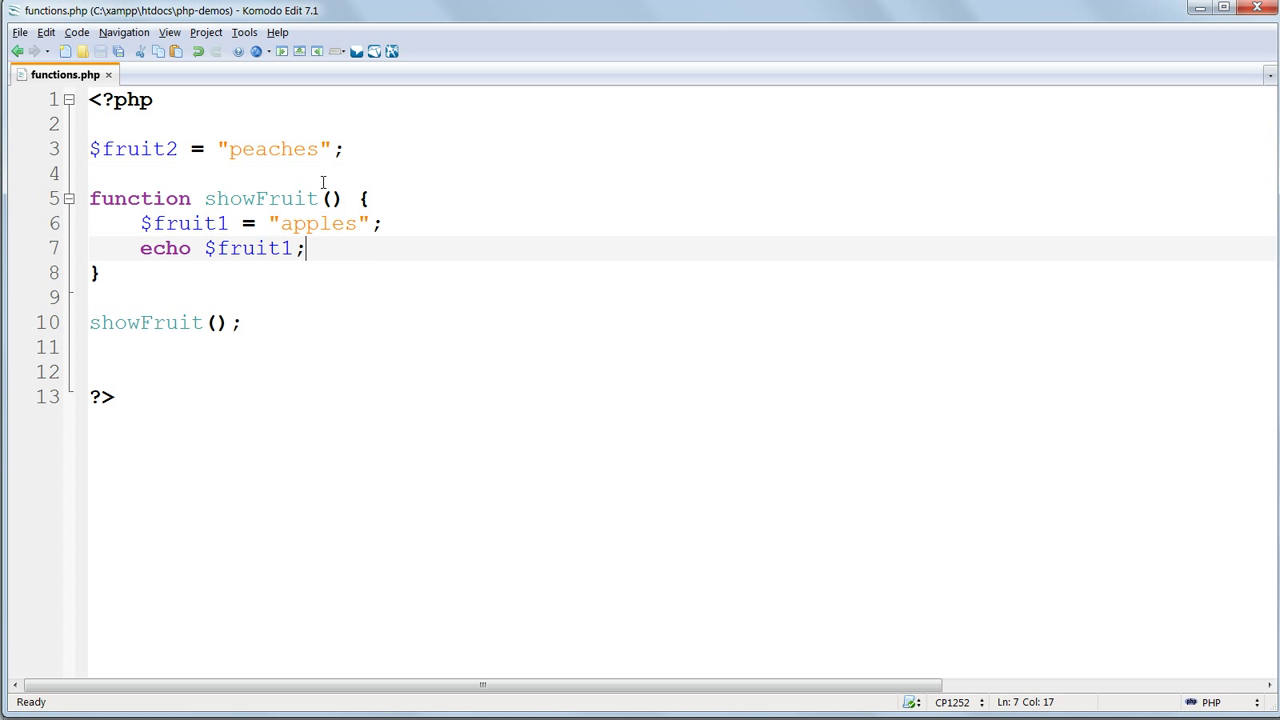
text(echo $fruit2;)
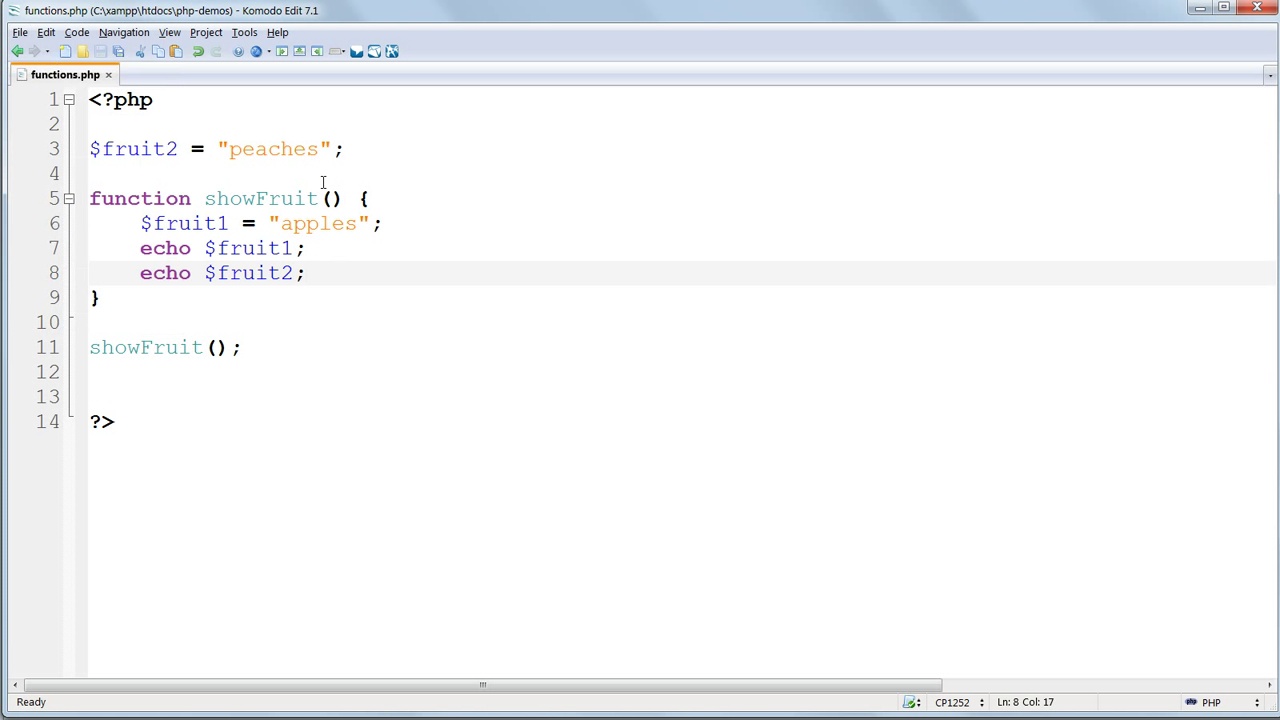
click(308, 272)
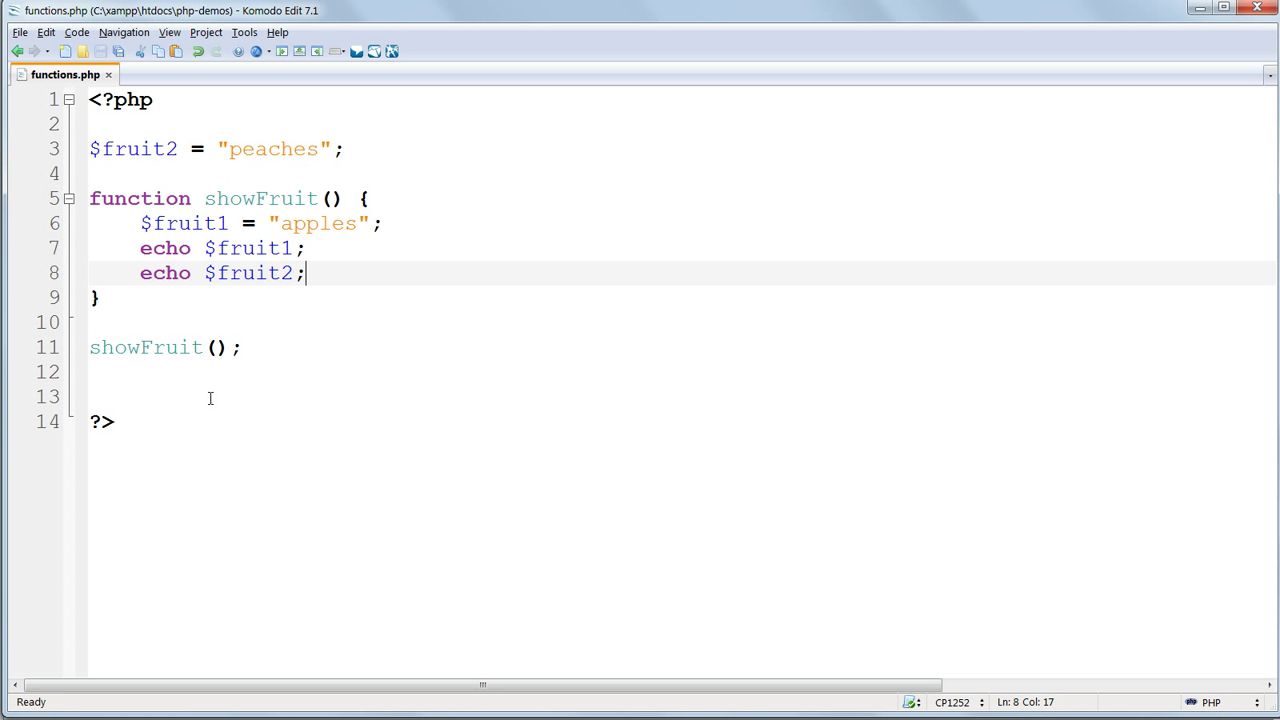
click(368, 198)
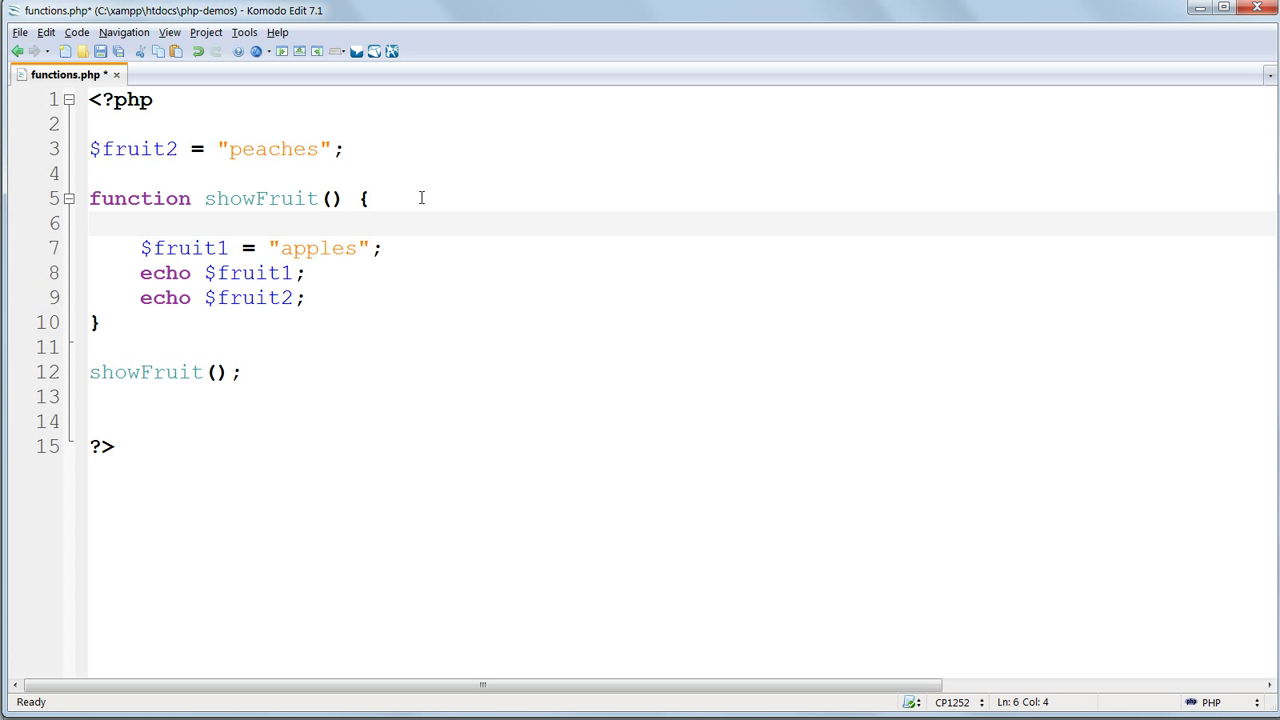
Insert GLOBAL $fruit2; as the first line inside showFruit()
text(GLOB)
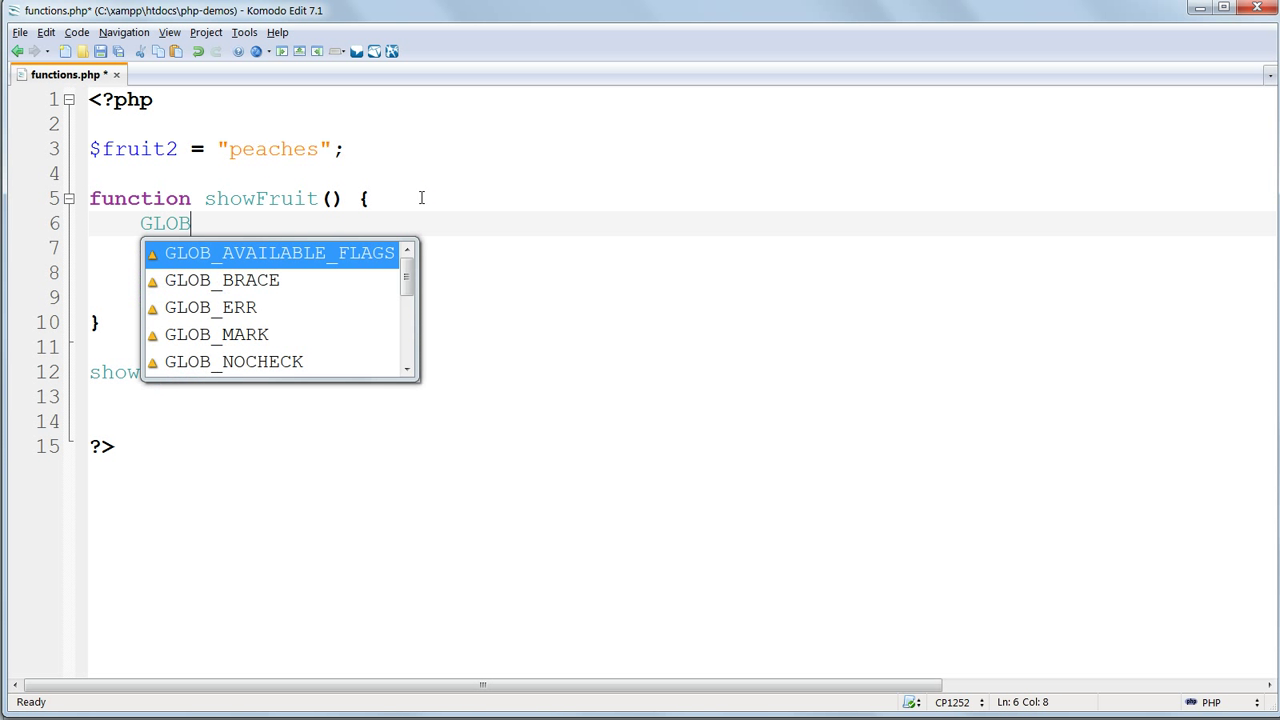
text(AL)
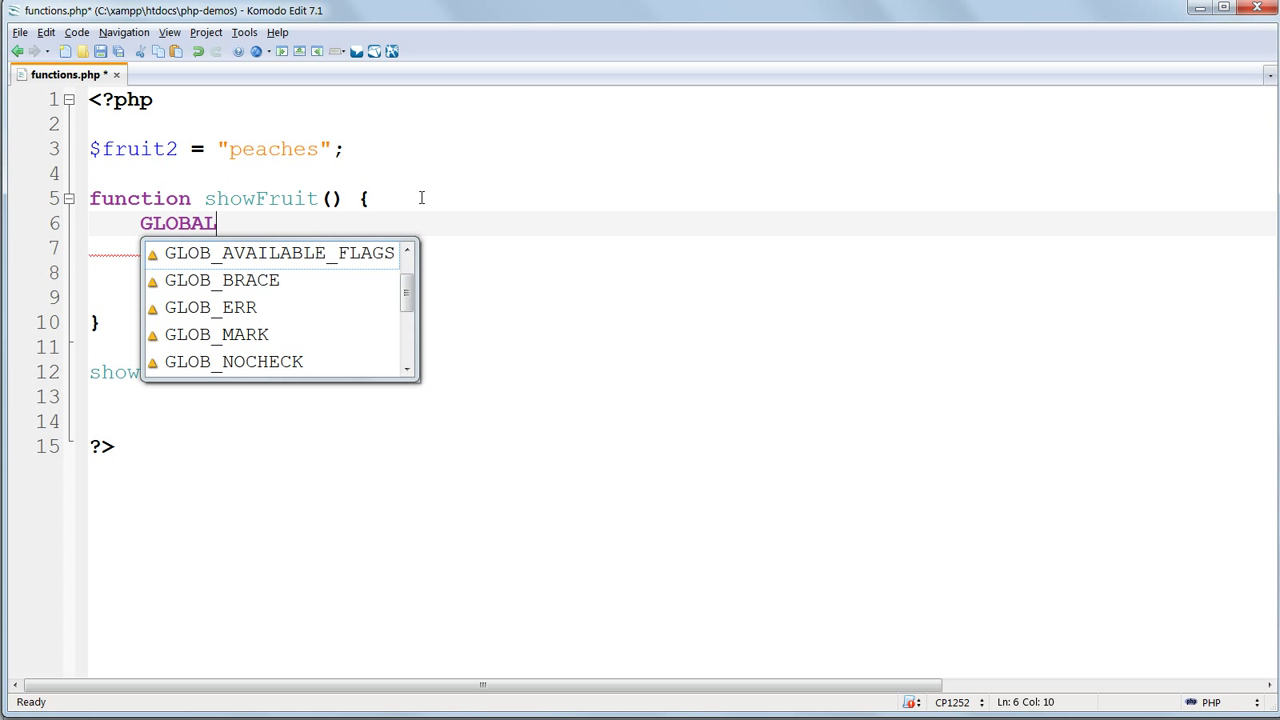
text($fruit2;)
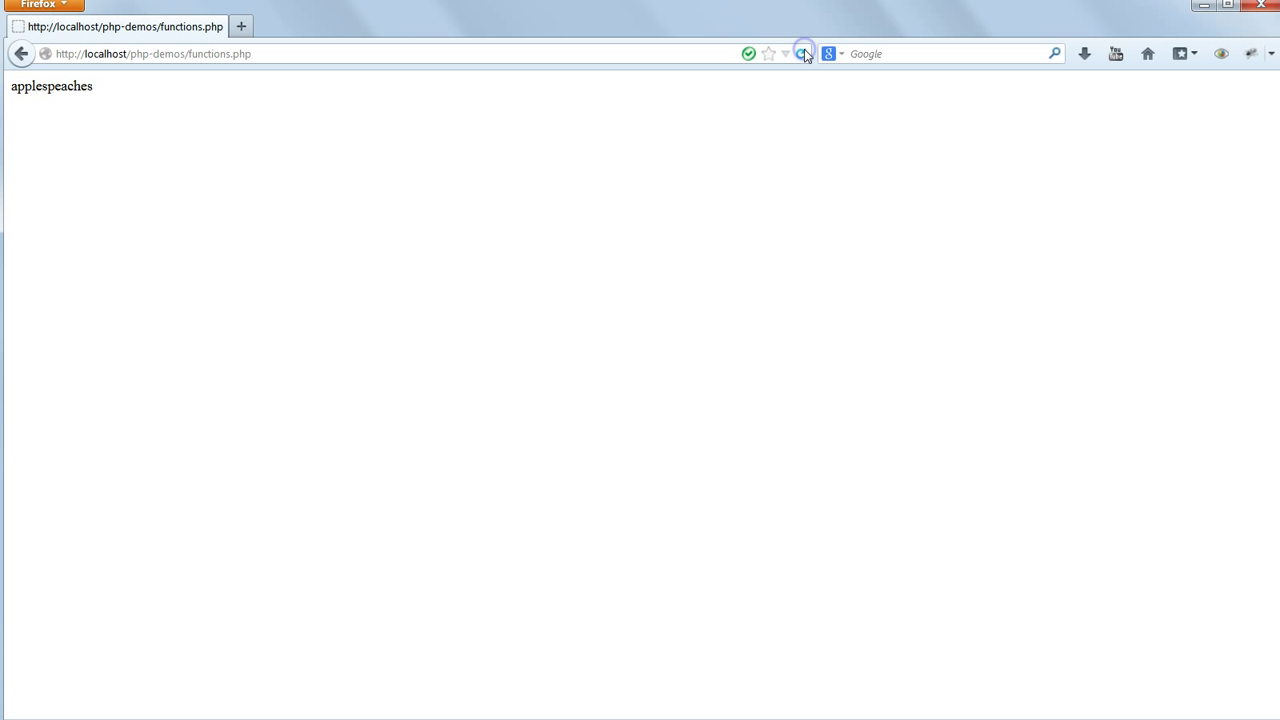
Reload functions.php in Firefox so the page prints applespeaches
click(804, 52)
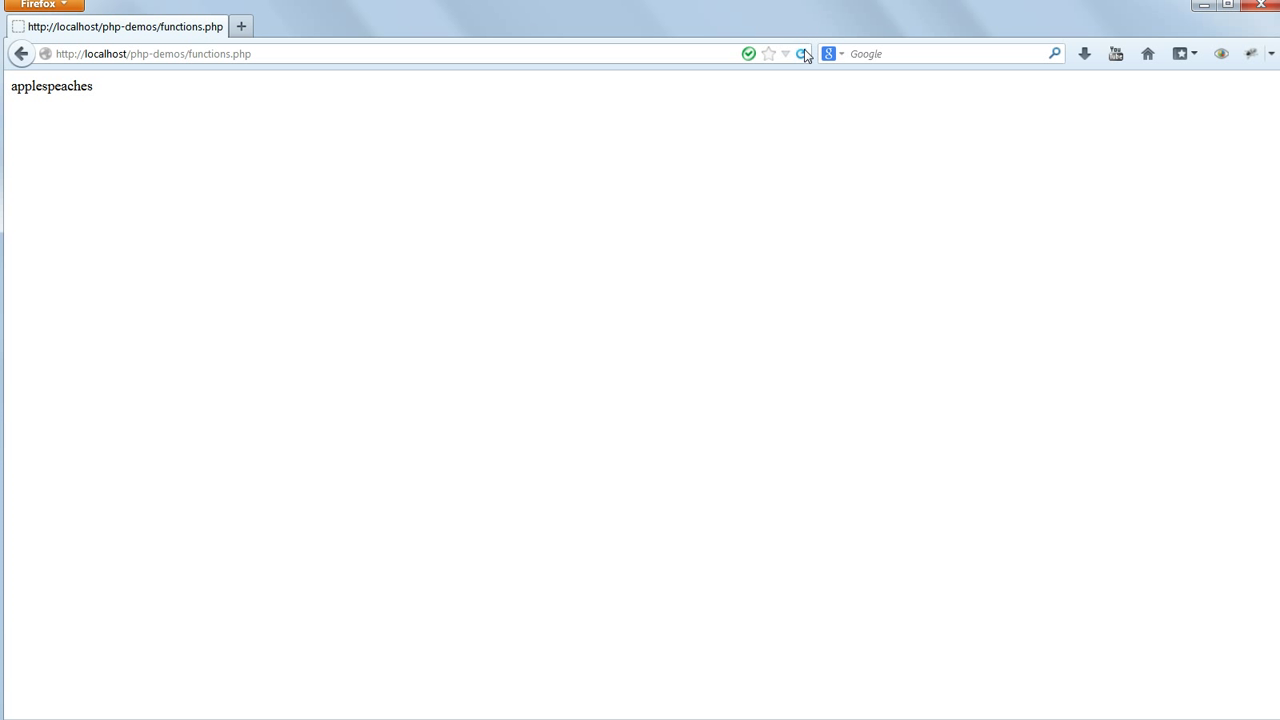